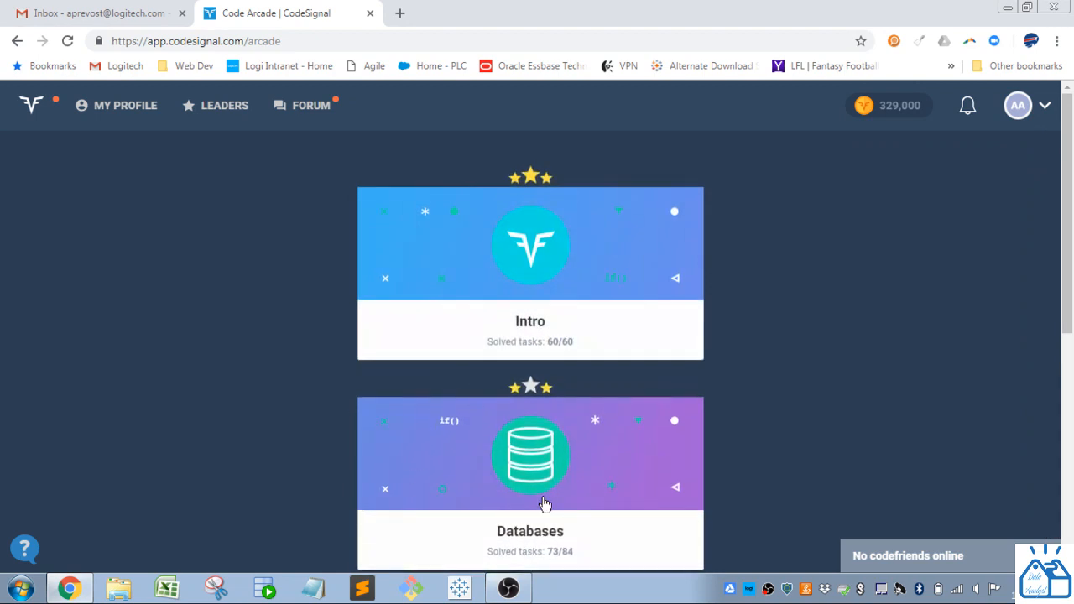
# Step: Enter the Databases course and scroll to task 10 under Always Leave Table in ORDER
pyautogui.click(531, 456)
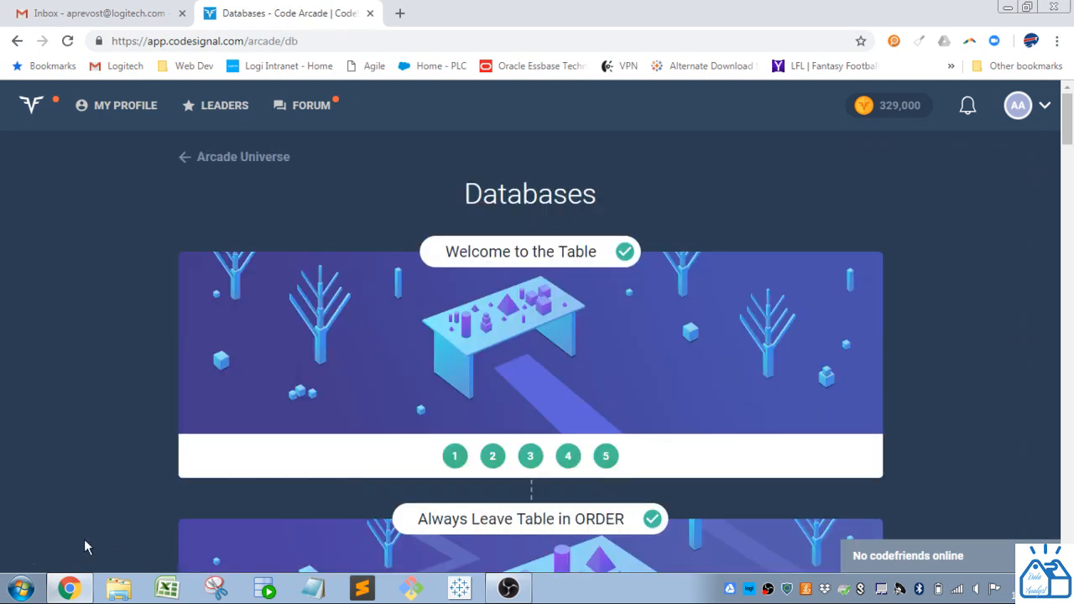
pyautogui.scroll(-3)
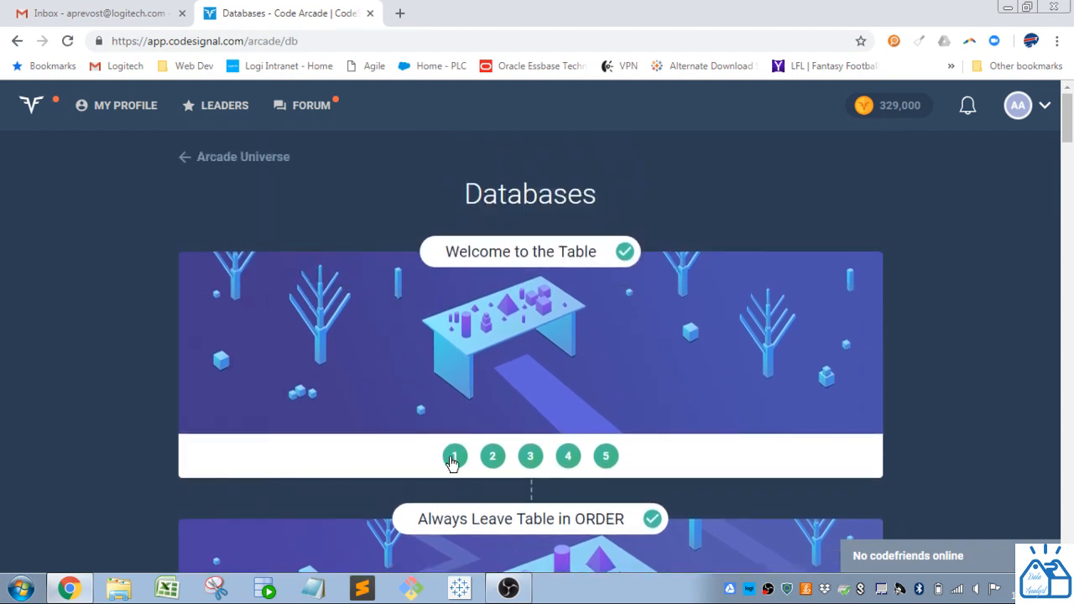
pyautogui.moveTo(443, 426)
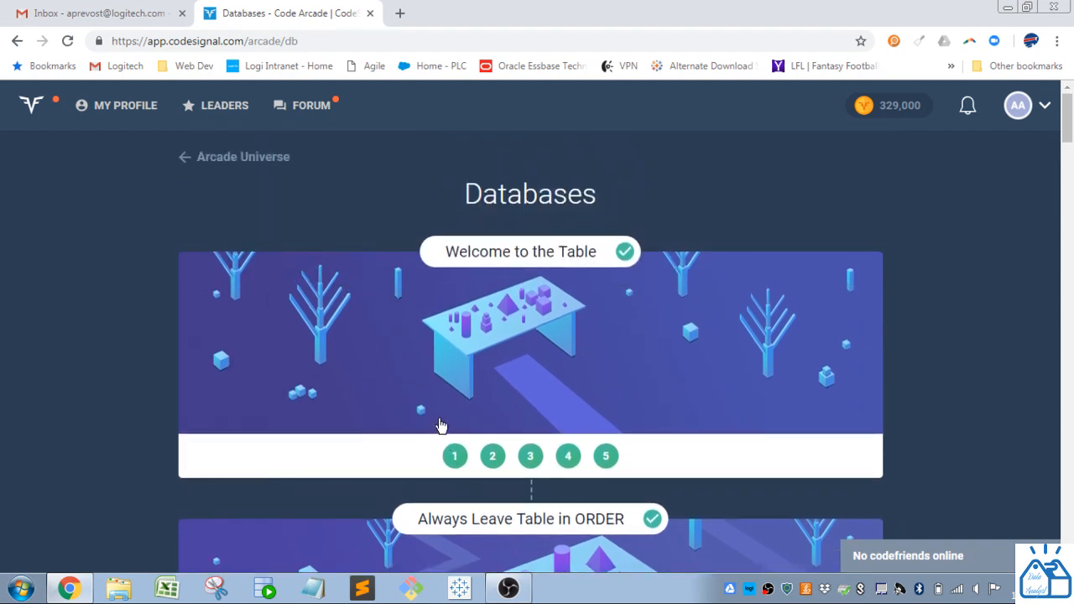
pyautogui.scroll(-3)
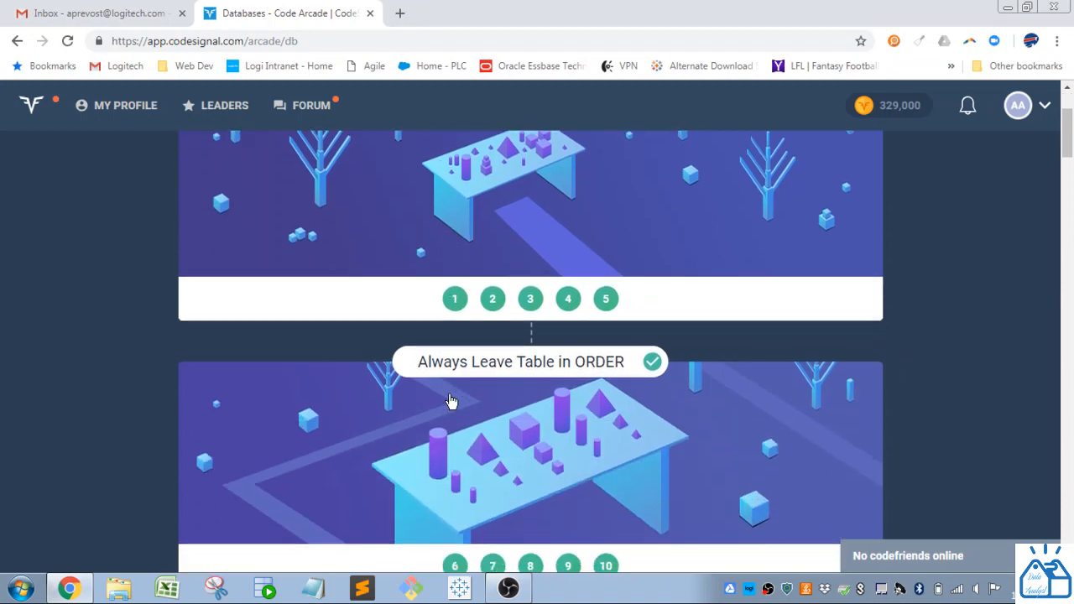
pyautogui.scroll(-3)
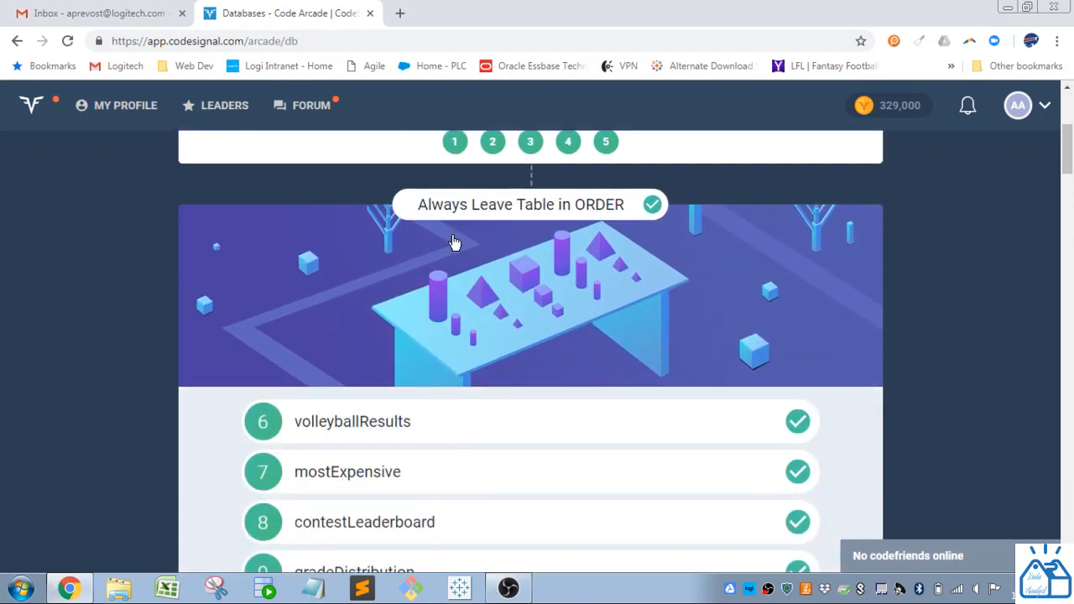
pyautogui.scroll(-3)
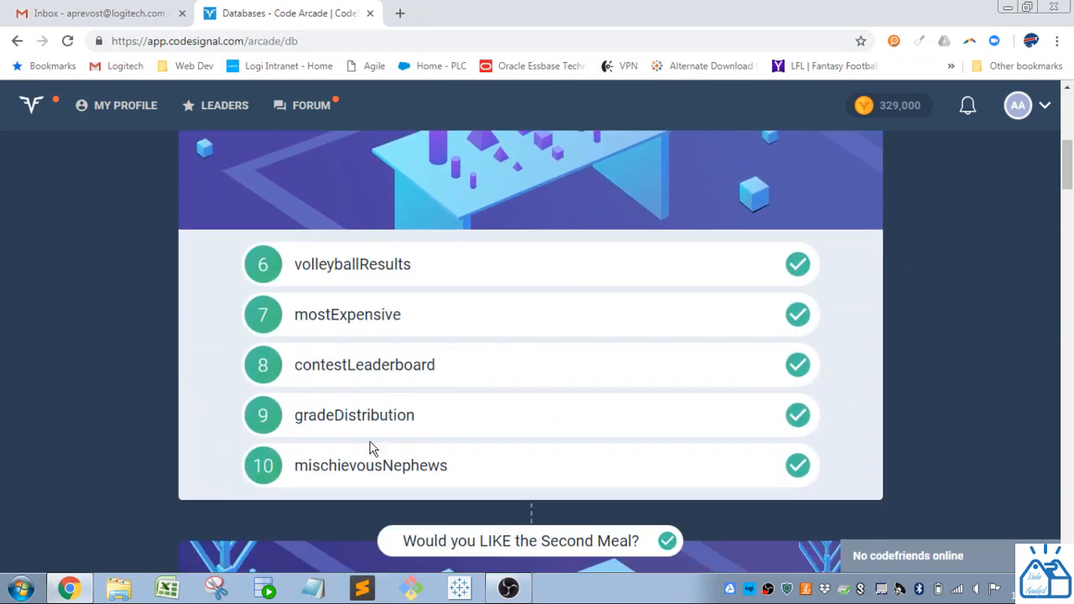
# Step: Load the mischievousNephews task and read through its problem description and requirements
pyautogui.click(369, 465)
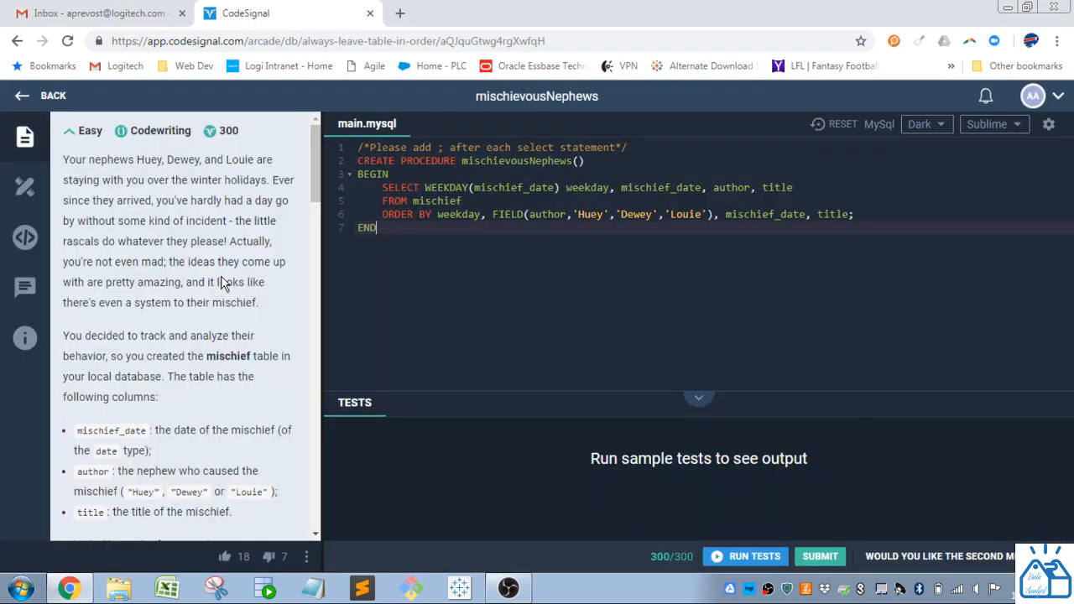
pyautogui.scroll(-3)
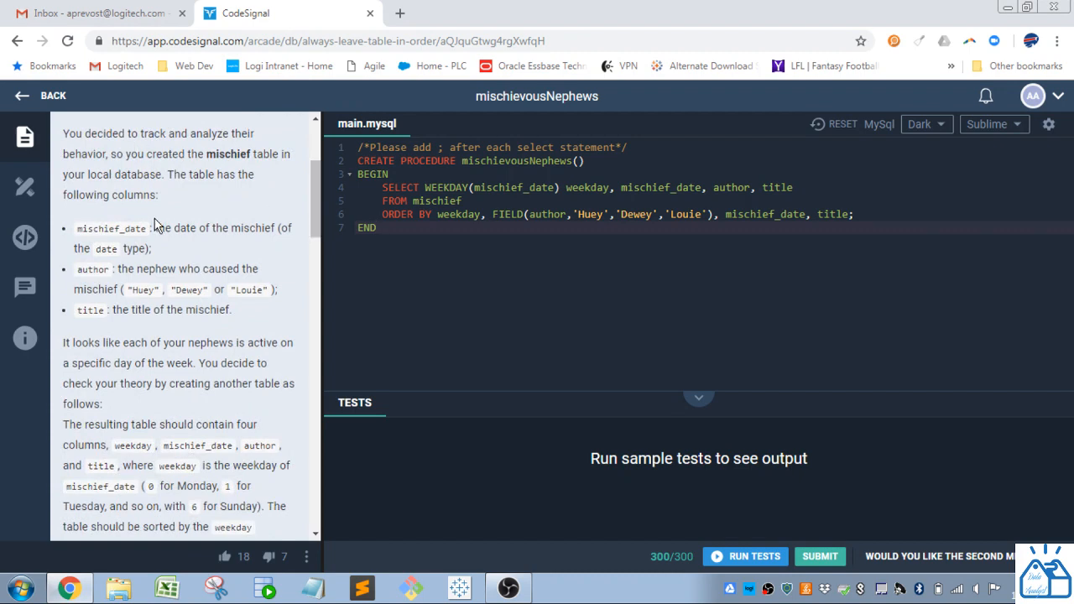
pyautogui.moveTo(152, 215)
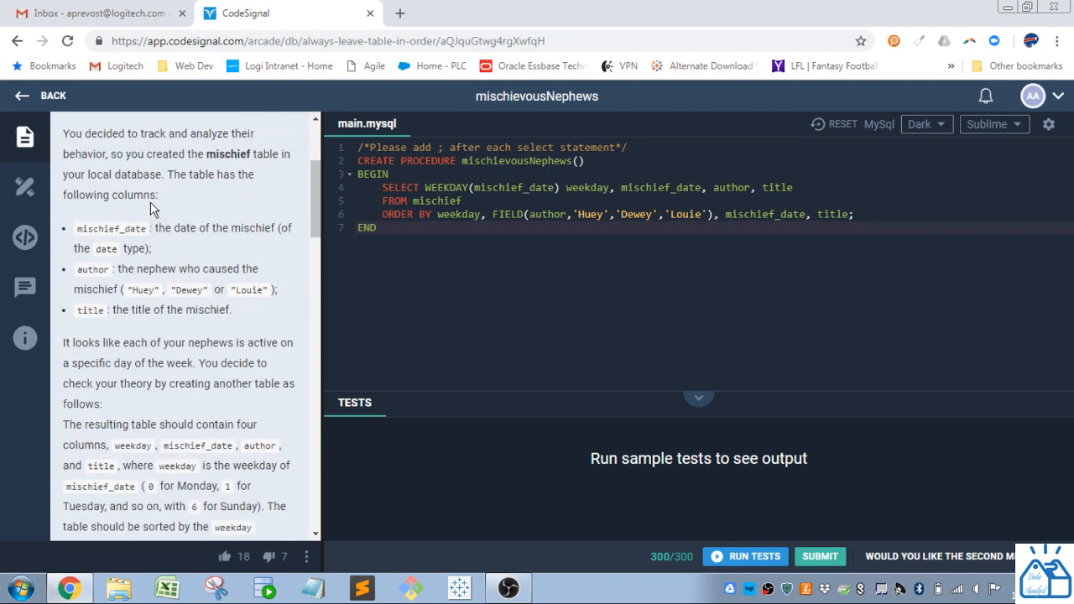
pyautogui.moveTo(233, 158)
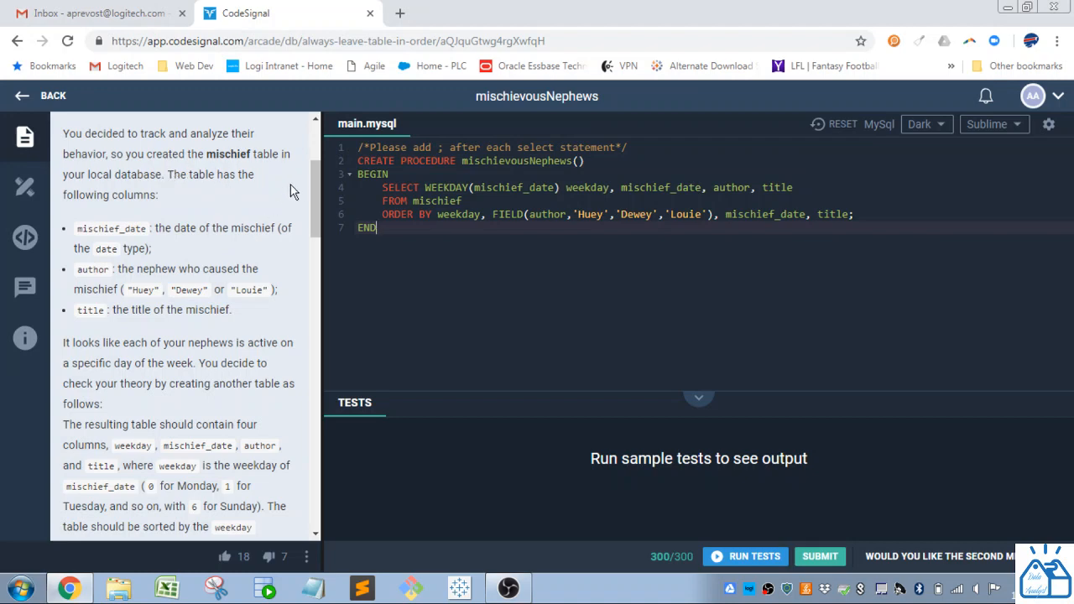
pyautogui.scroll(-3)
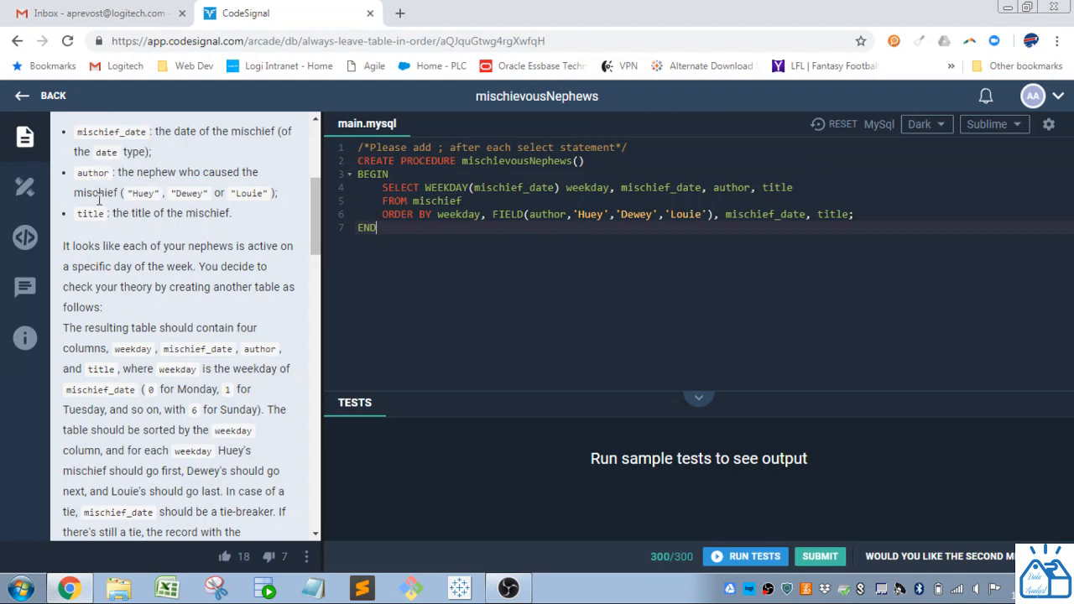
pyautogui.scroll(-3)
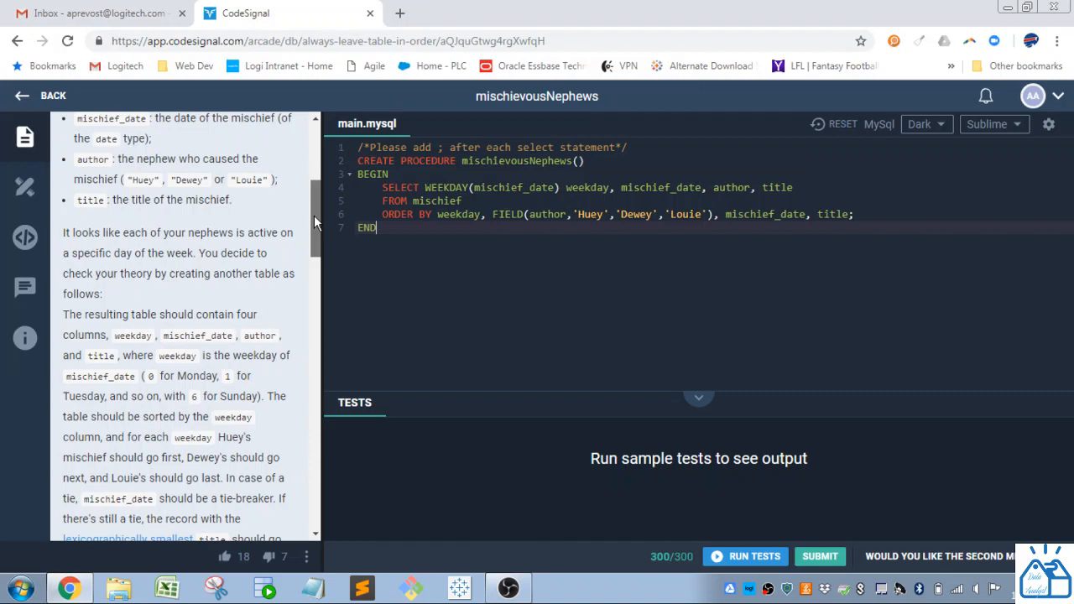
pyautogui.scroll(-3)
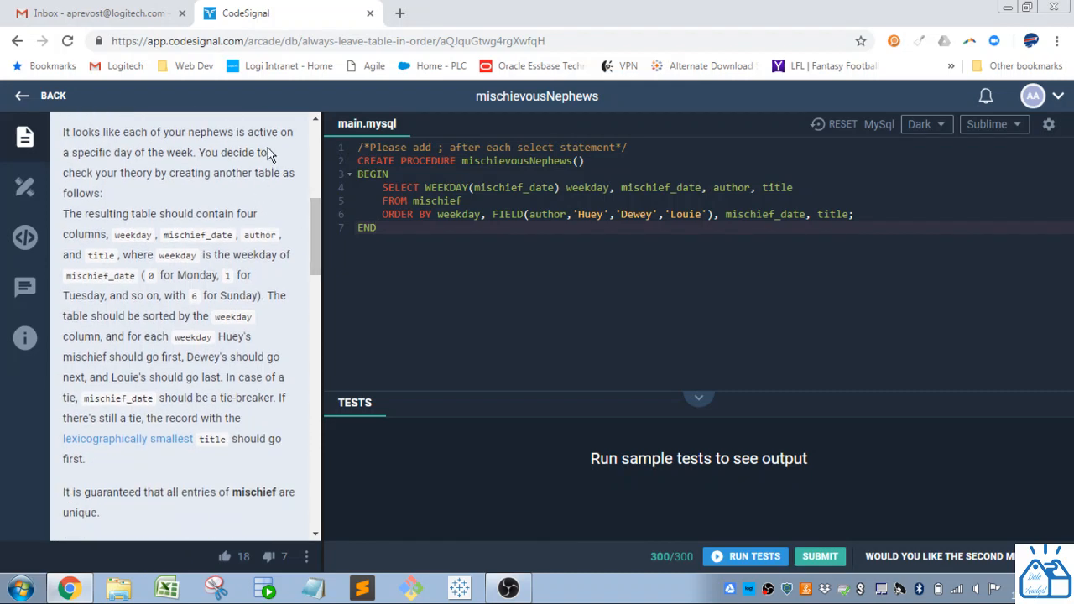
pyautogui.moveTo(225, 166)
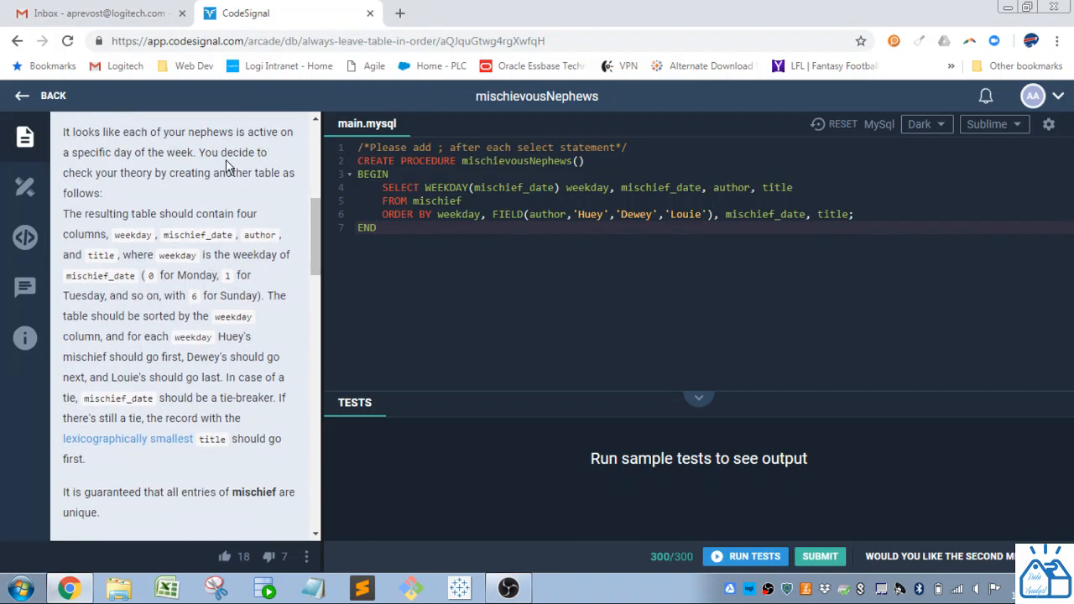
pyautogui.moveTo(202, 191)
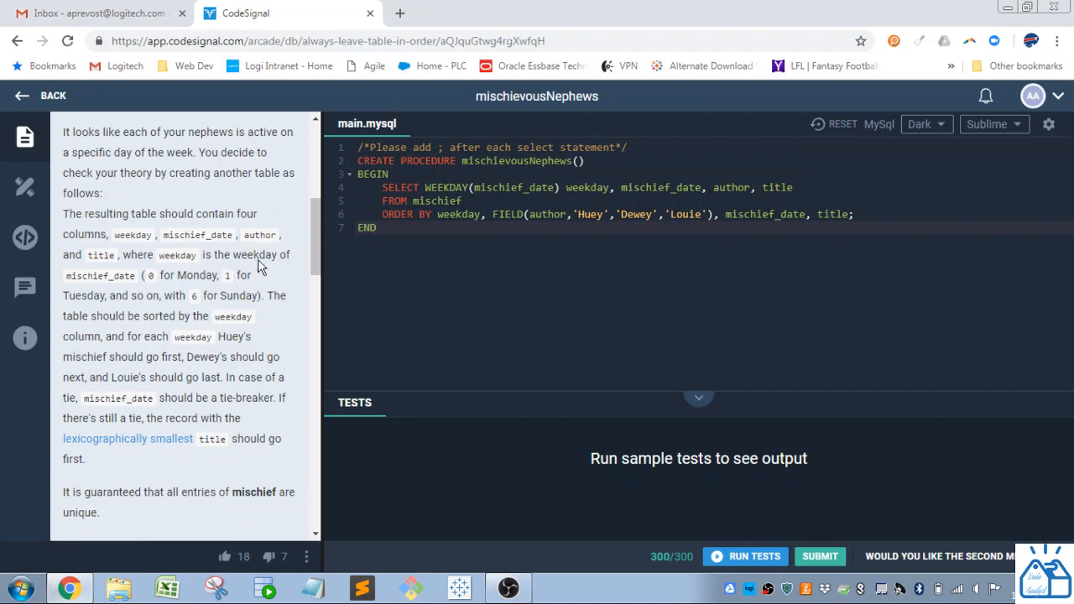
pyautogui.scroll(-3)
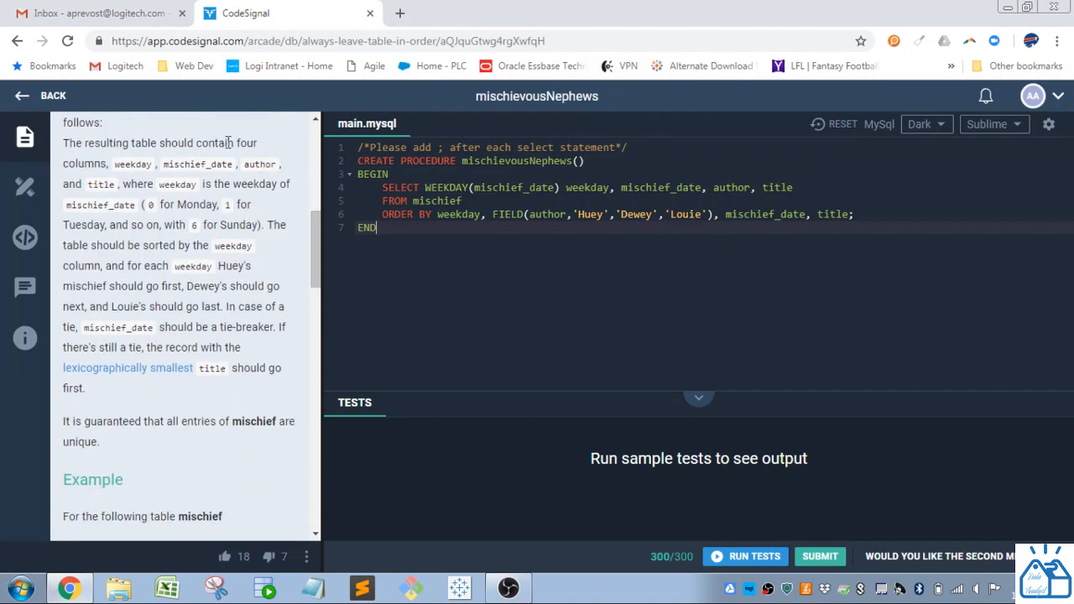
pyautogui.moveTo(128, 168)
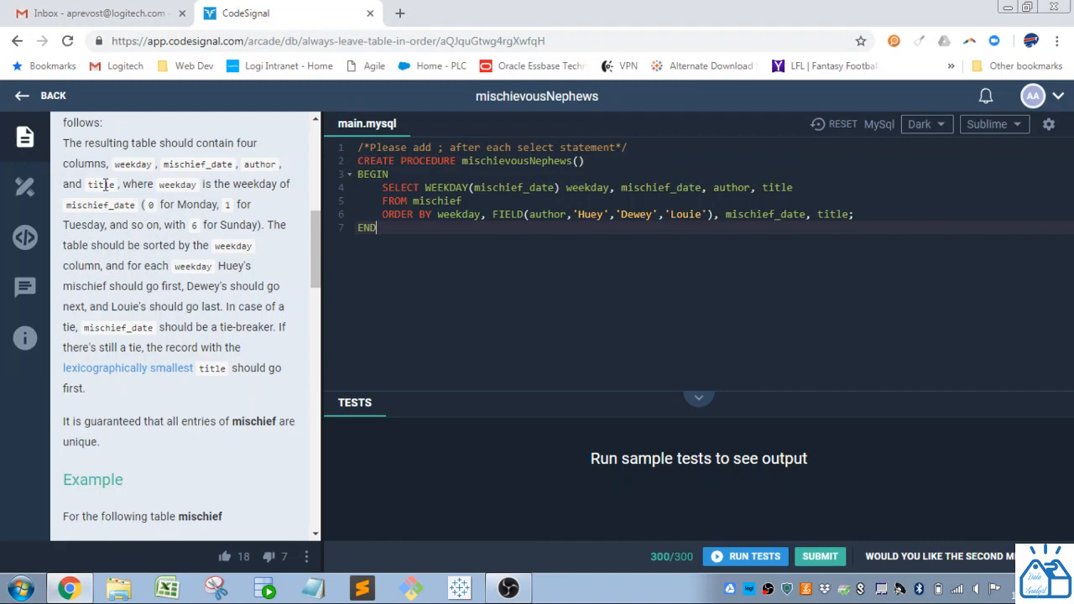
pyautogui.moveTo(564, 195)
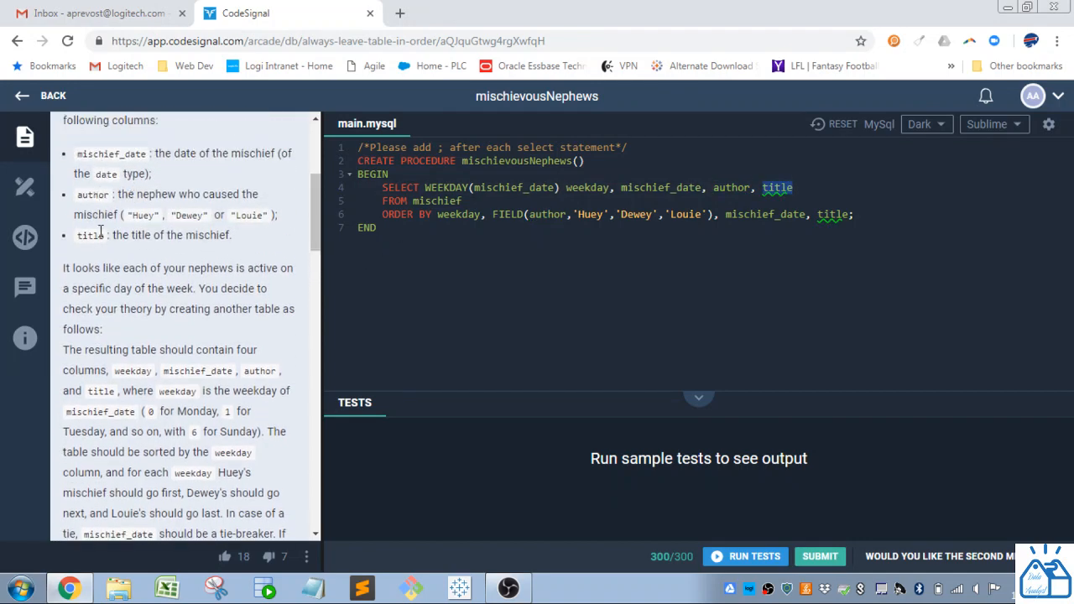
pyautogui.scroll(-3)
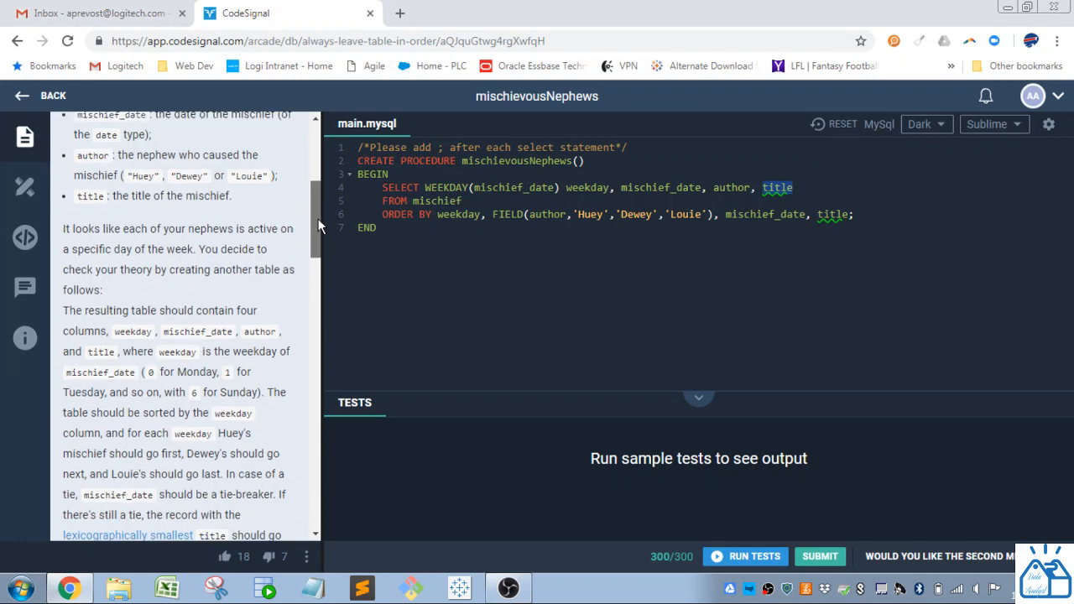
pyautogui.scroll(-3)
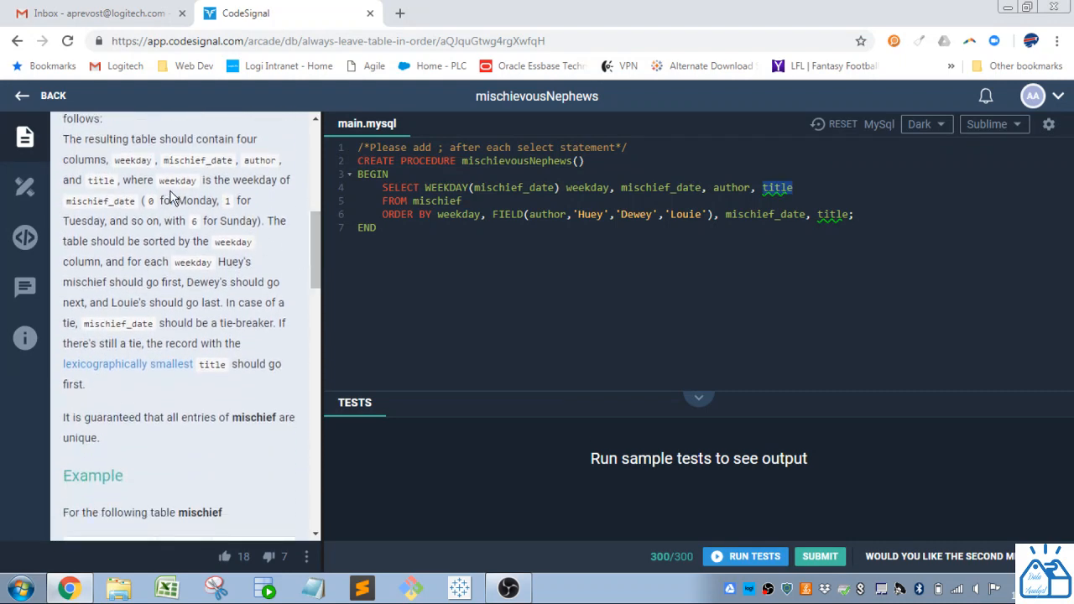
pyautogui.moveTo(121, 202)
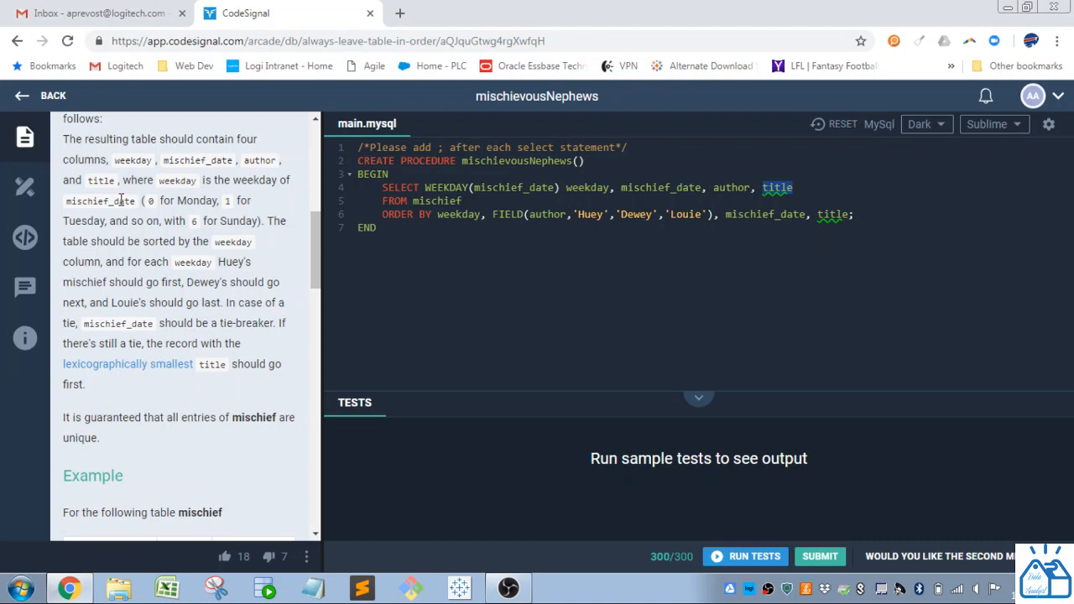
pyautogui.moveTo(446, 191)
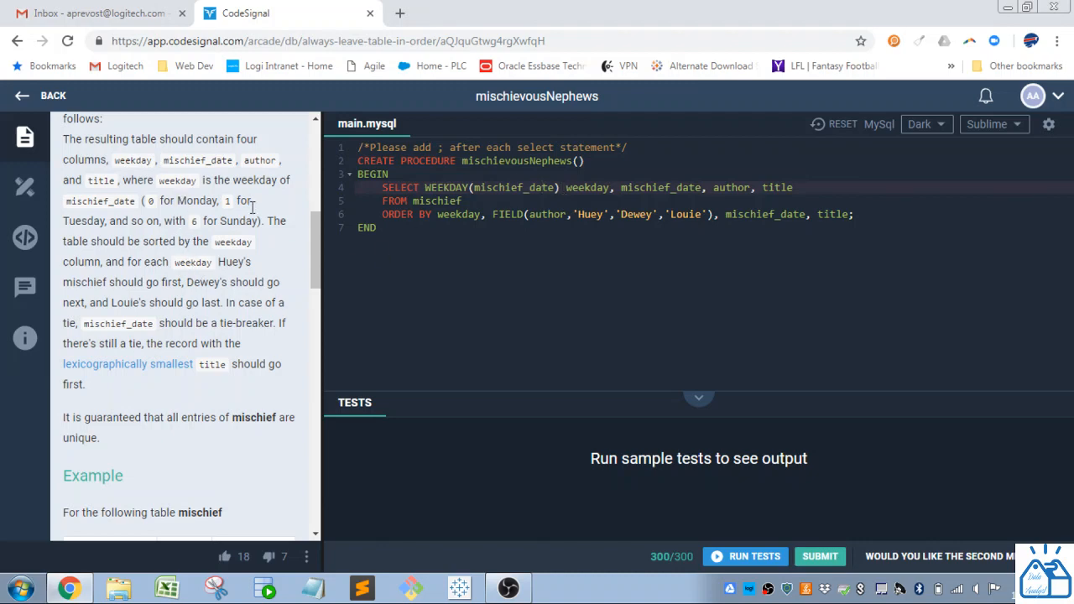
pyautogui.moveTo(243, 227)
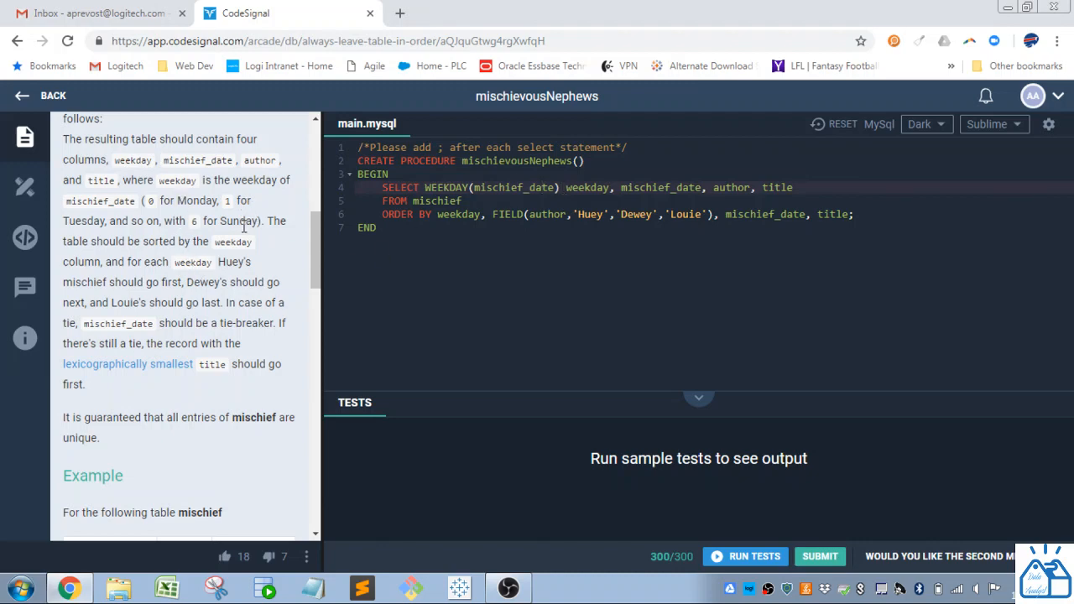
pyautogui.moveTo(205, 216)
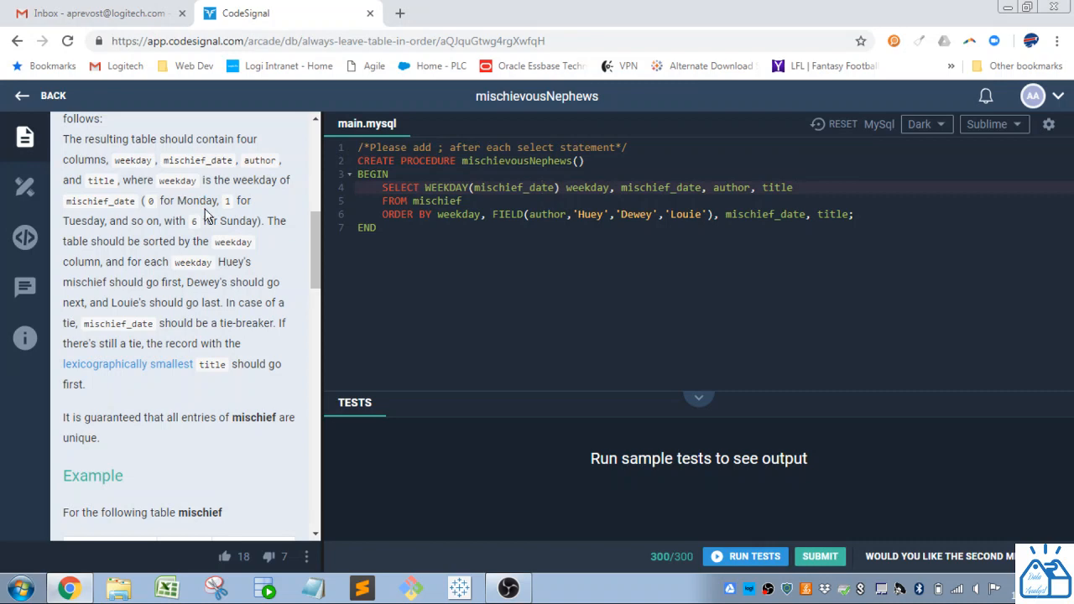
pyautogui.click(541, 188)
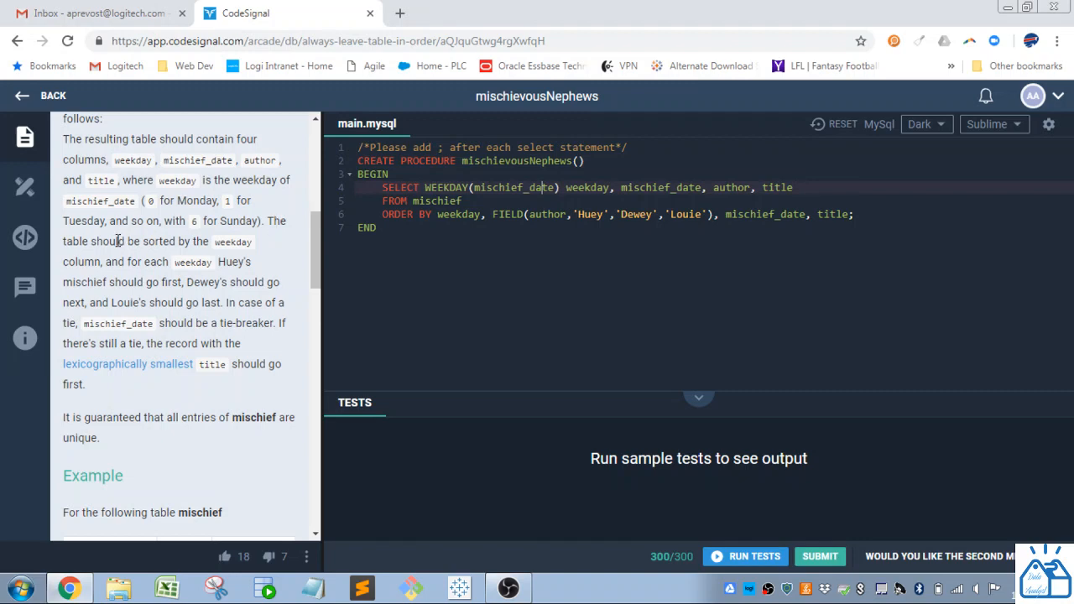
pyautogui.moveTo(121, 261)
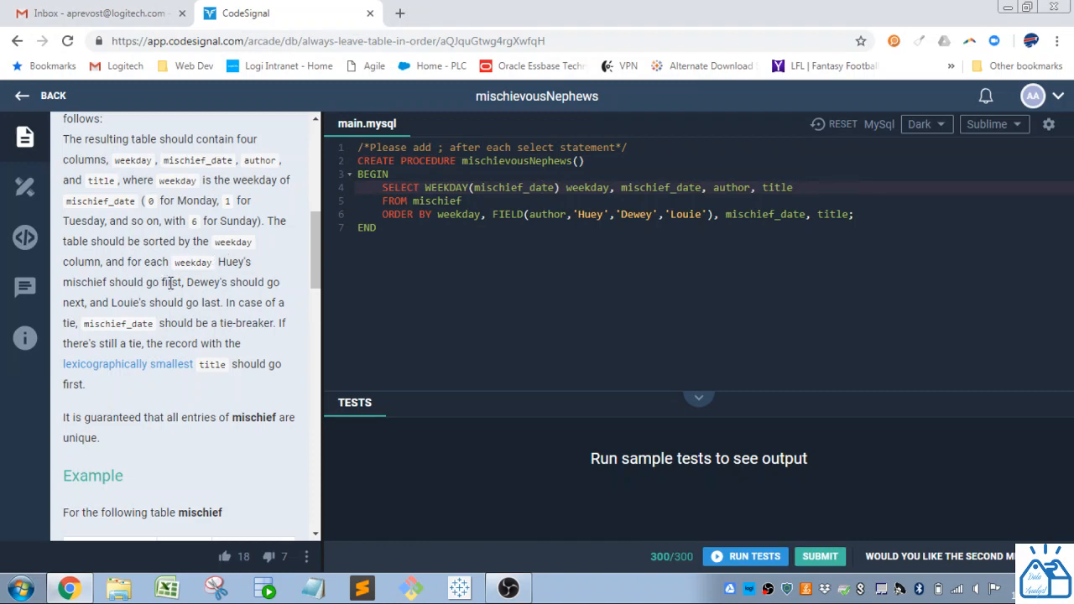
pyautogui.moveTo(124, 302)
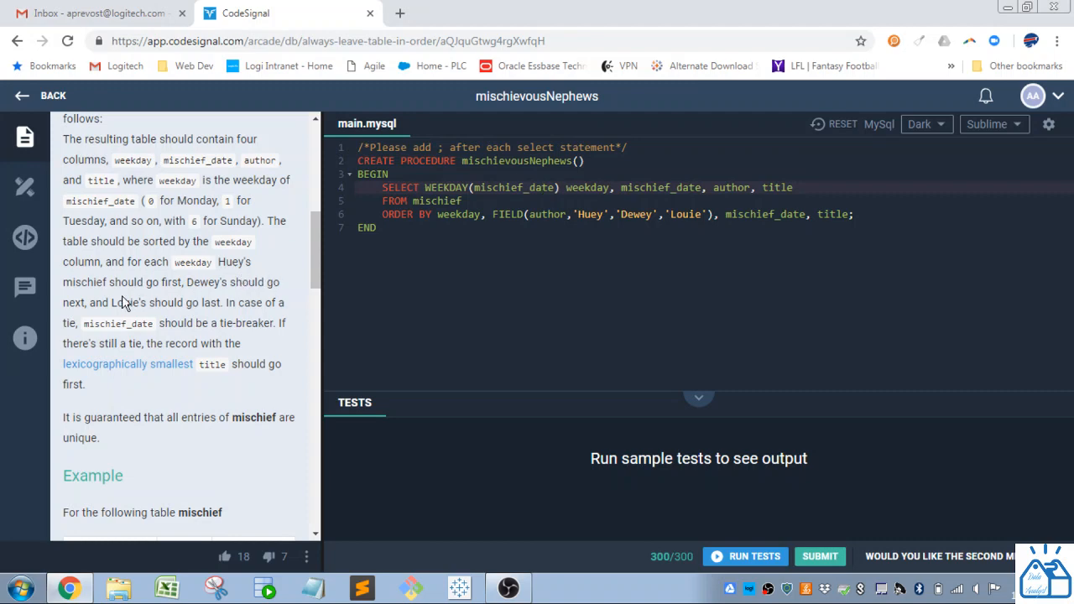
pyautogui.moveTo(223, 302)
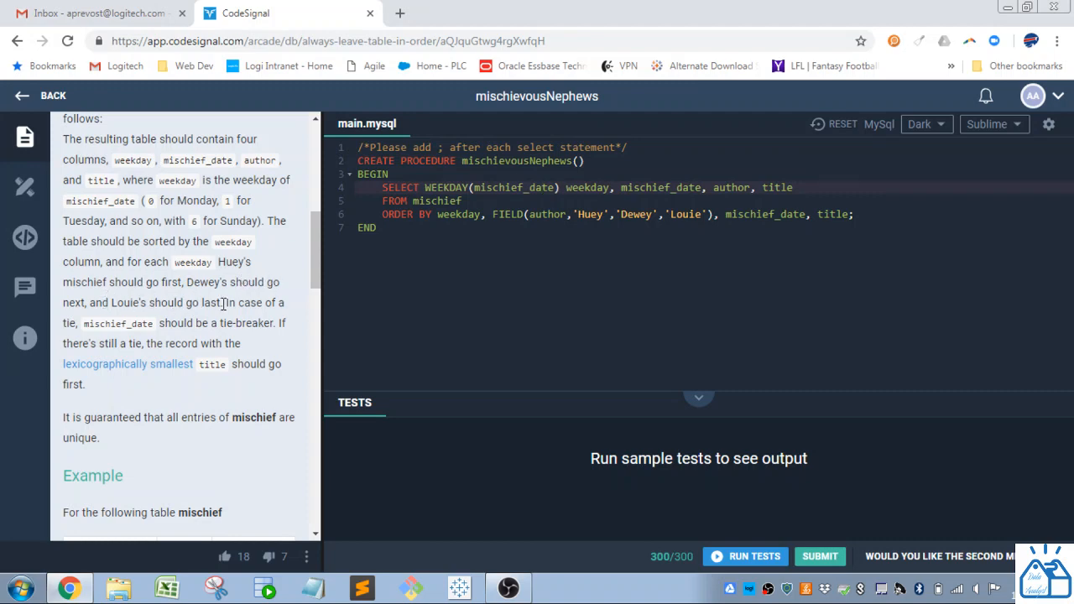
pyautogui.doubleClick(458, 215)
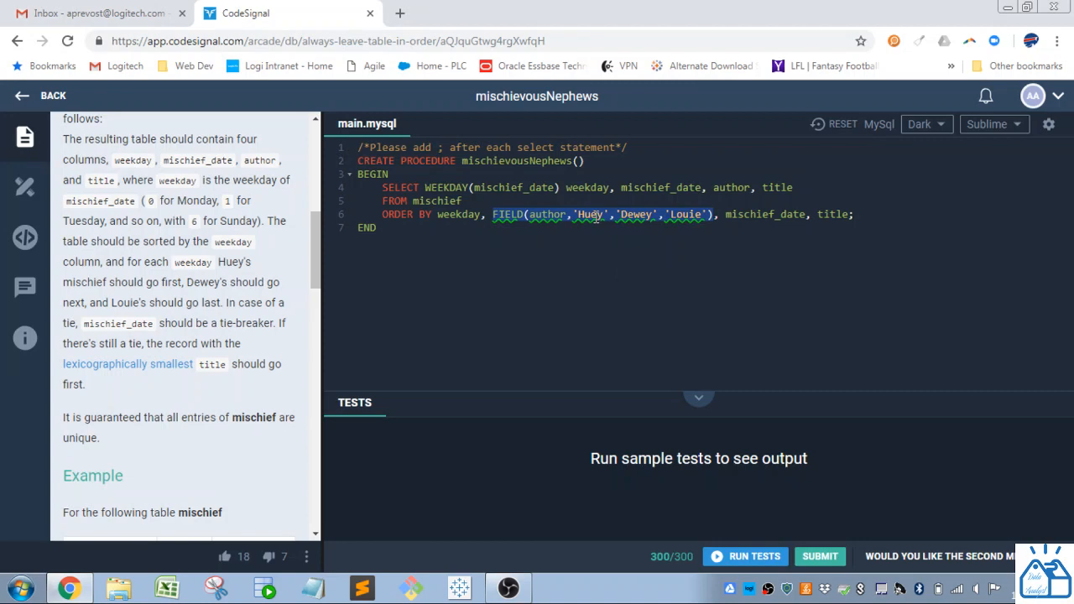
pyautogui.moveTo(433, 365)
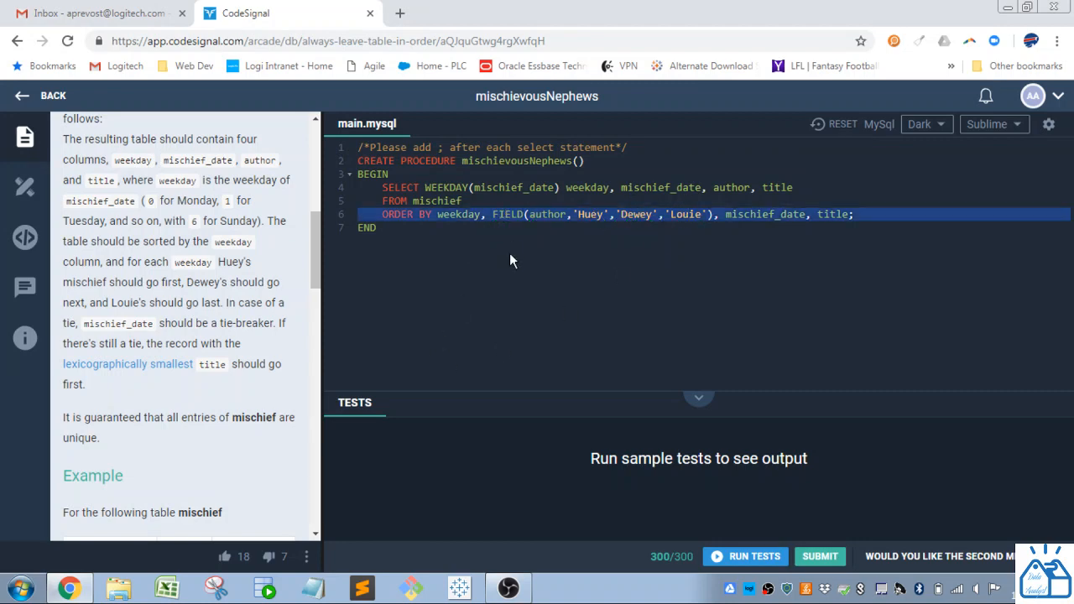
pyautogui.doubleClick(548, 215)
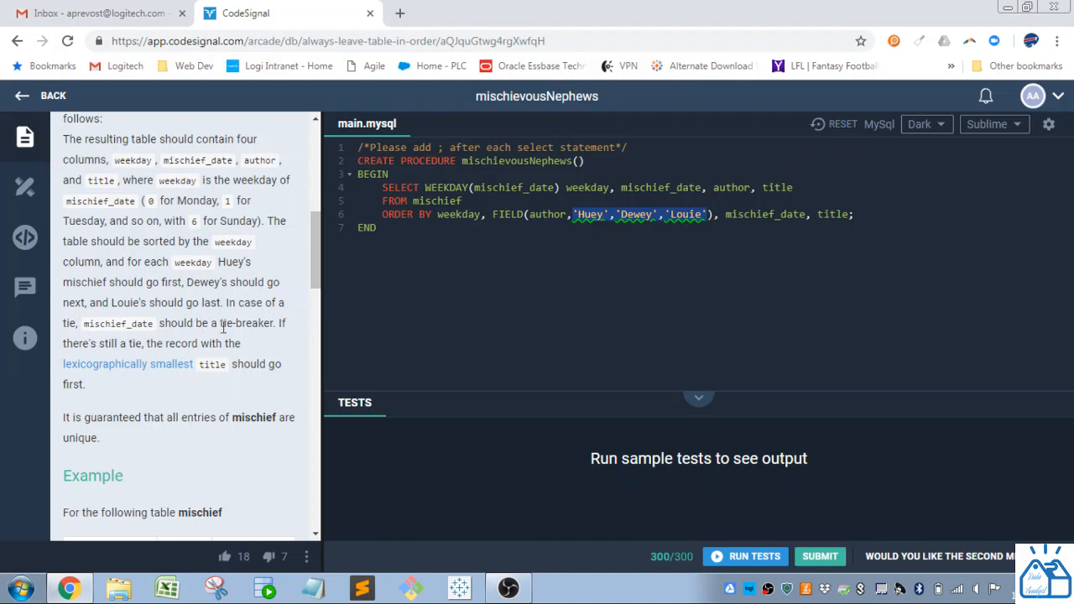
pyautogui.doubleClick(763, 215)
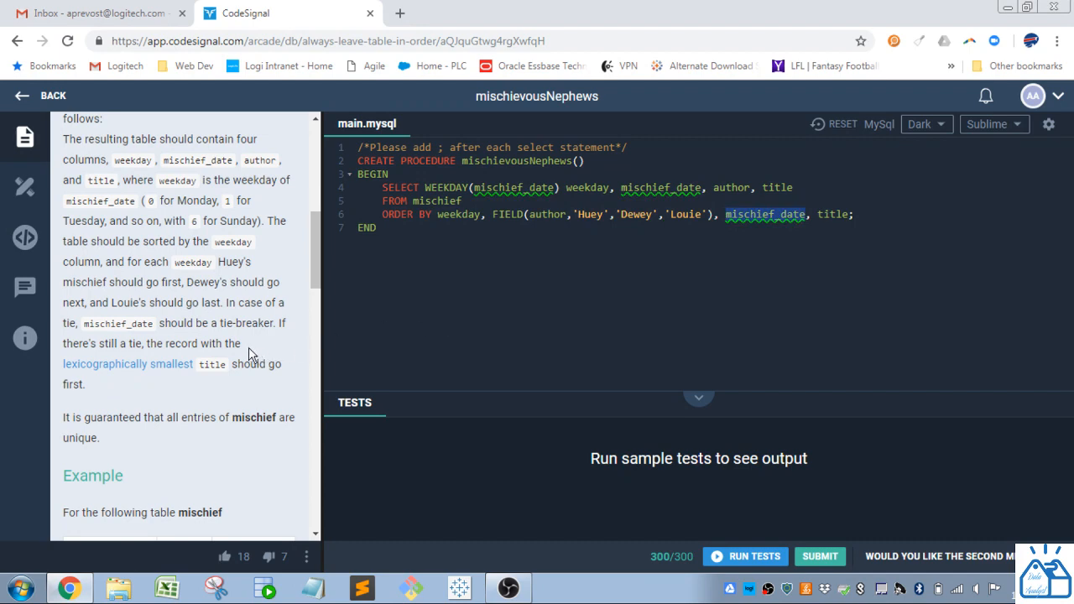
pyautogui.moveTo(178, 379)
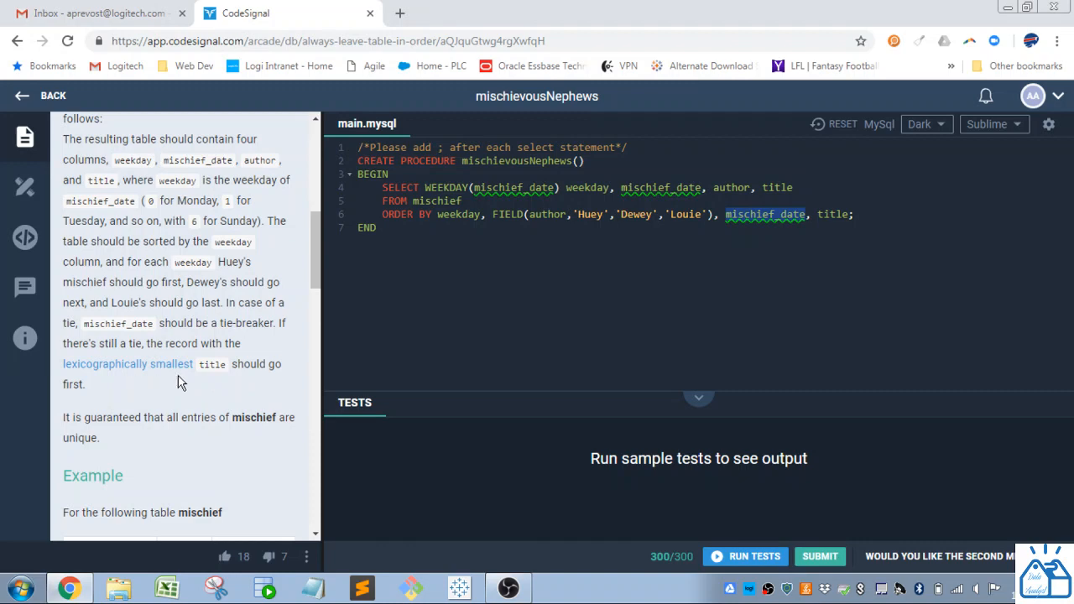
pyautogui.moveTo(175, 392)
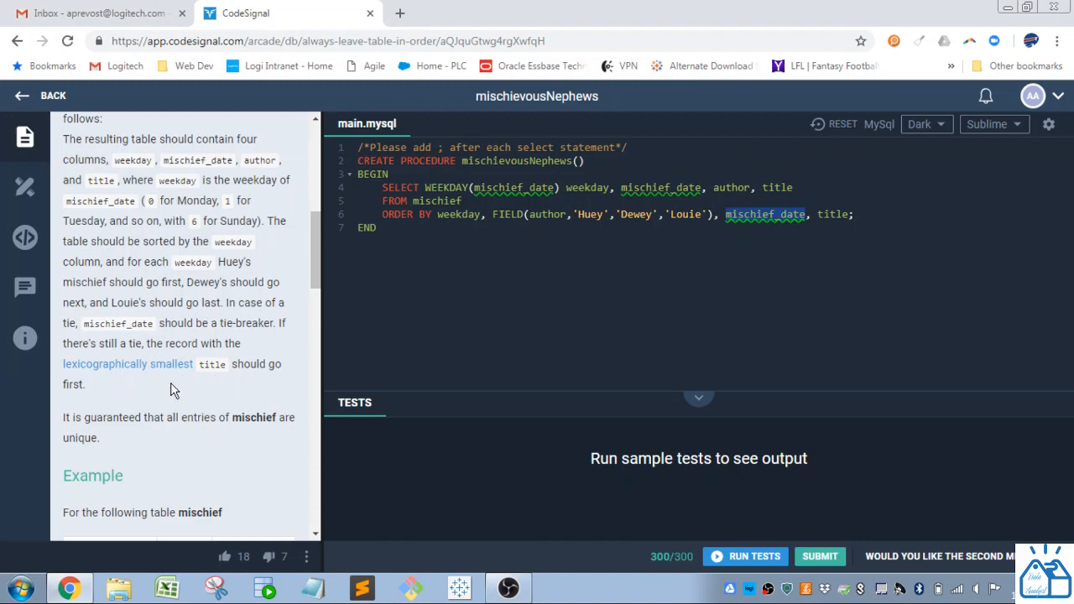
pyautogui.moveTo(126, 403)
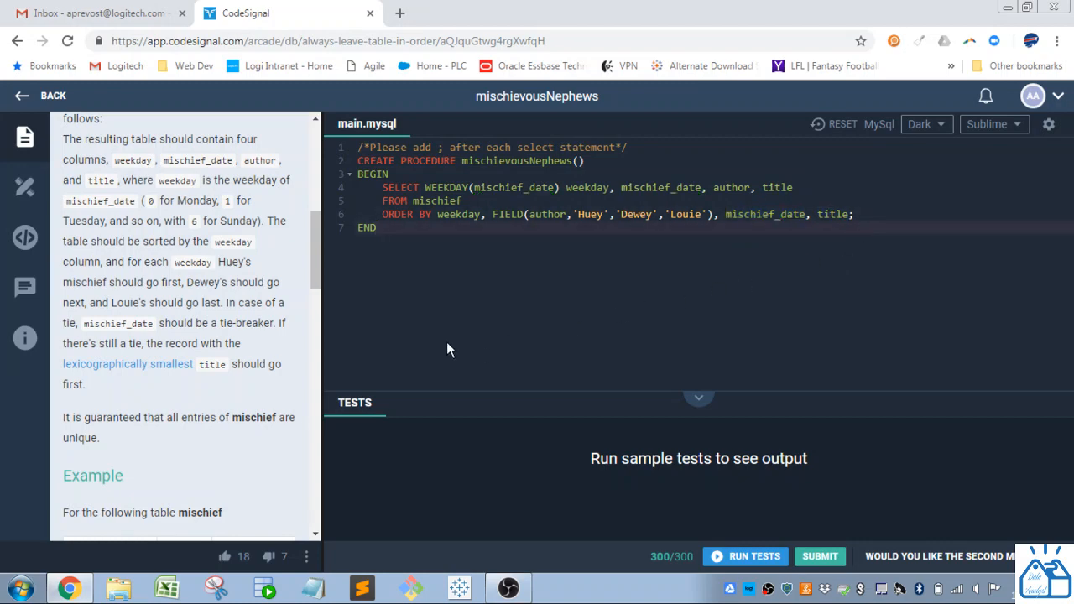
# Step: Widen the description panel and scroll to the example's expected output table and date notes
pyautogui.scroll(-3)
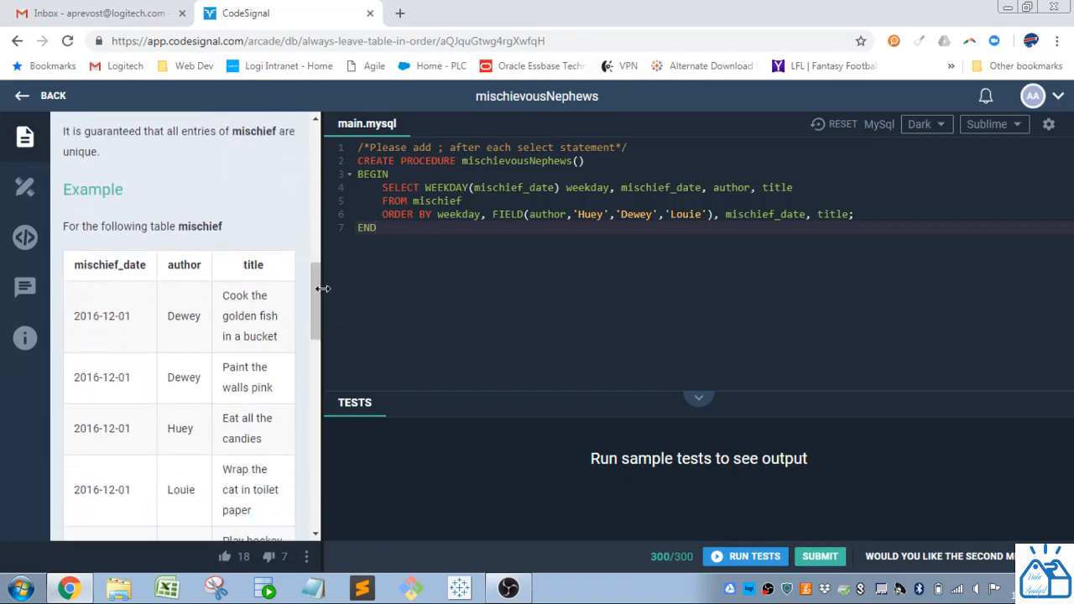
pyautogui.moveTo(322, 288); pyautogui.dragTo(433, 292)
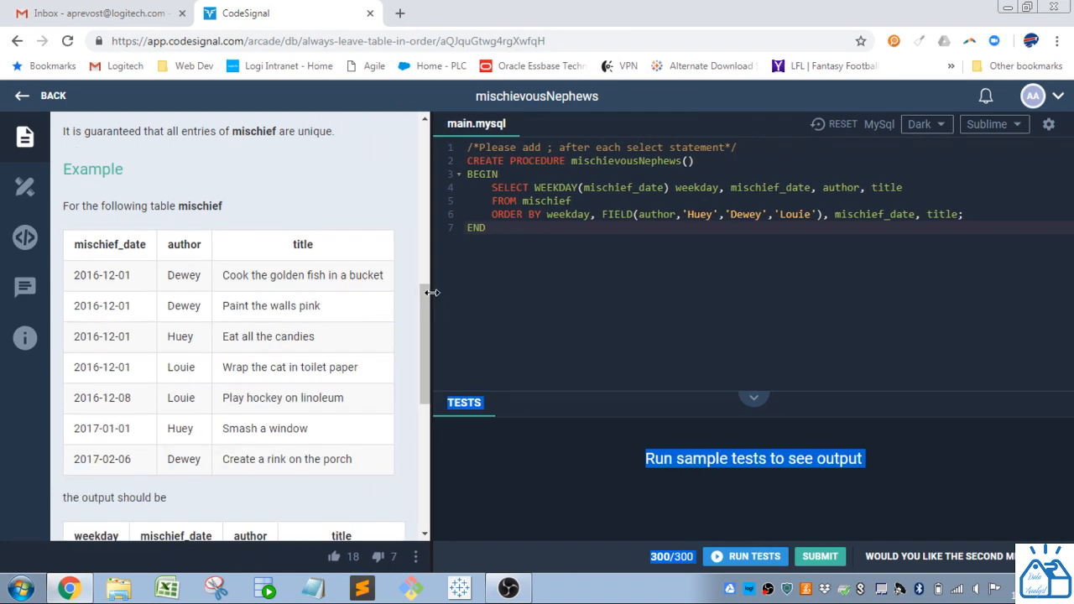
pyautogui.moveTo(249, 386)
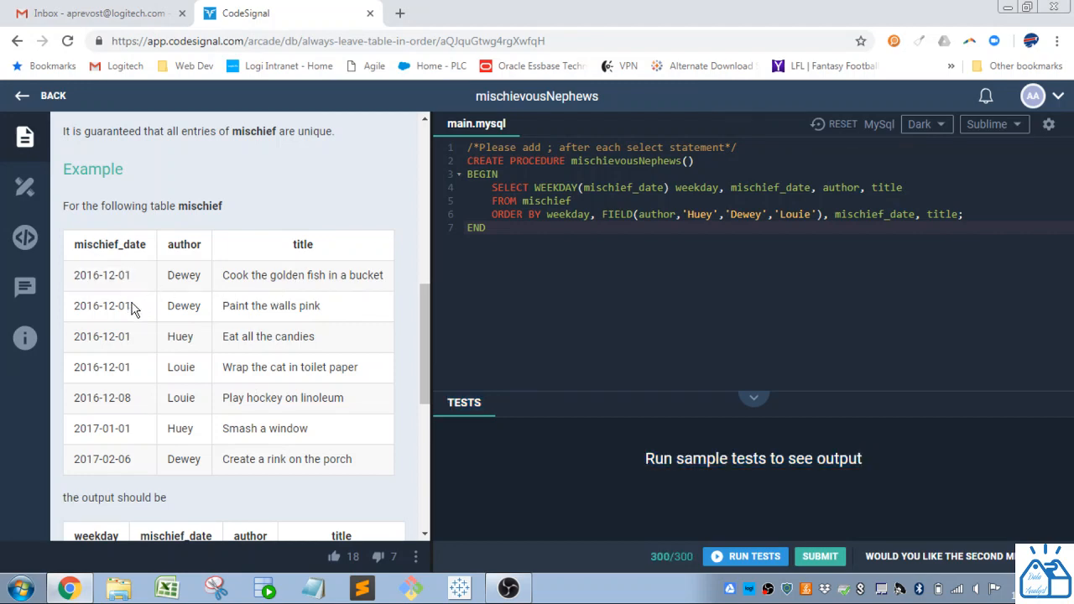
pyautogui.scroll(-3)
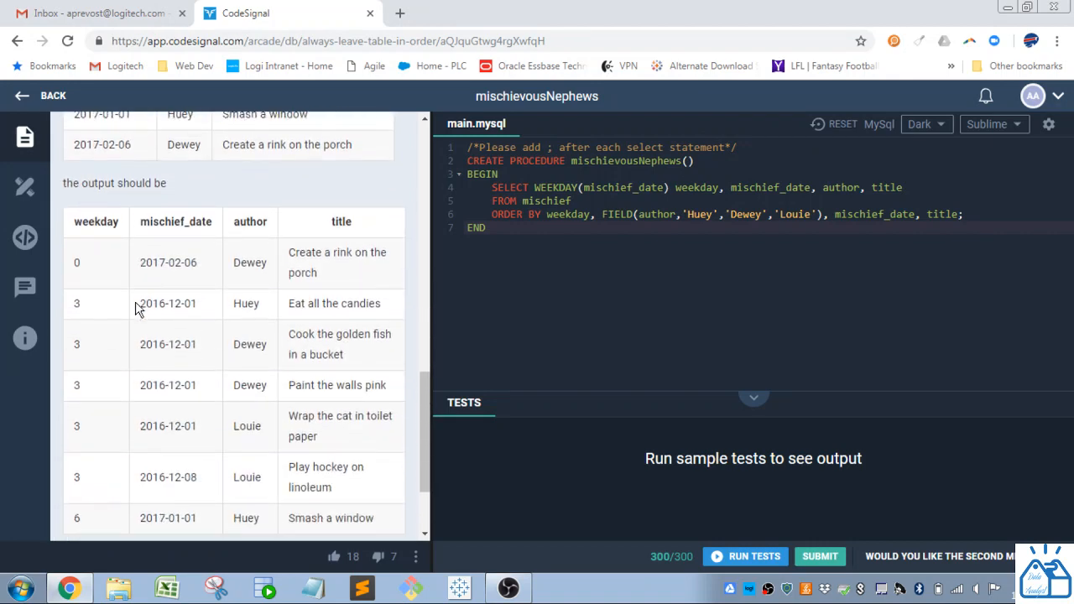
pyautogui.scroll(-3)
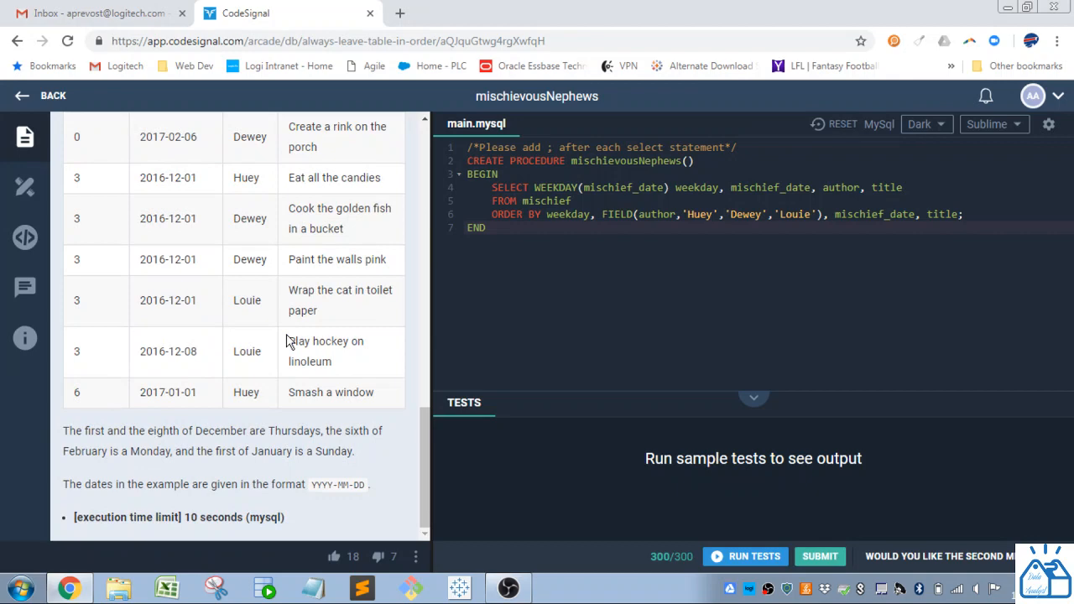
pyautogui.moveTo(210, 446)
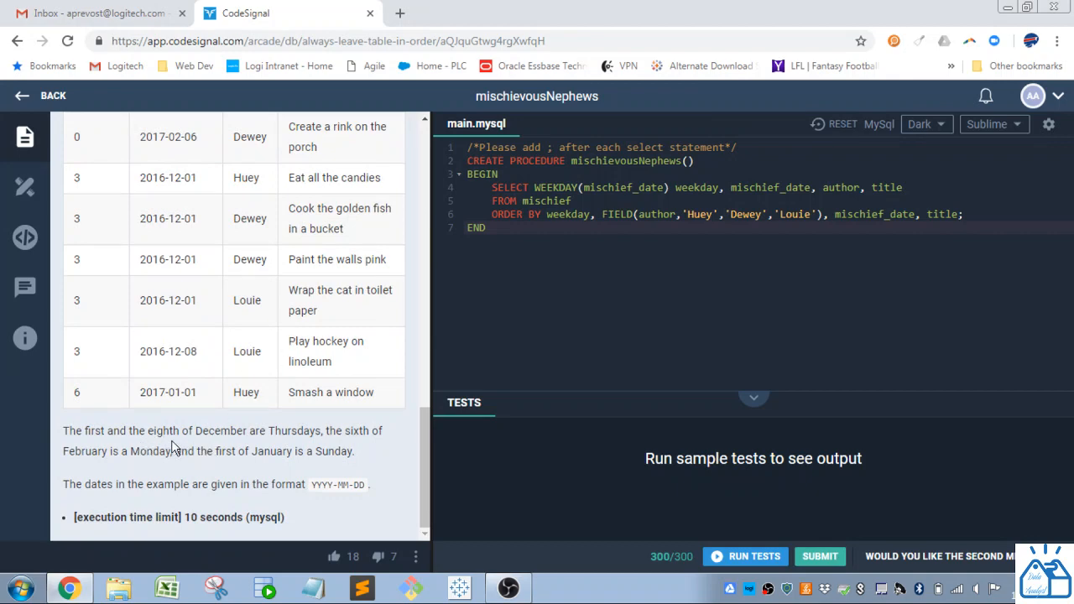
pyautogui.moveTo(171, 468)
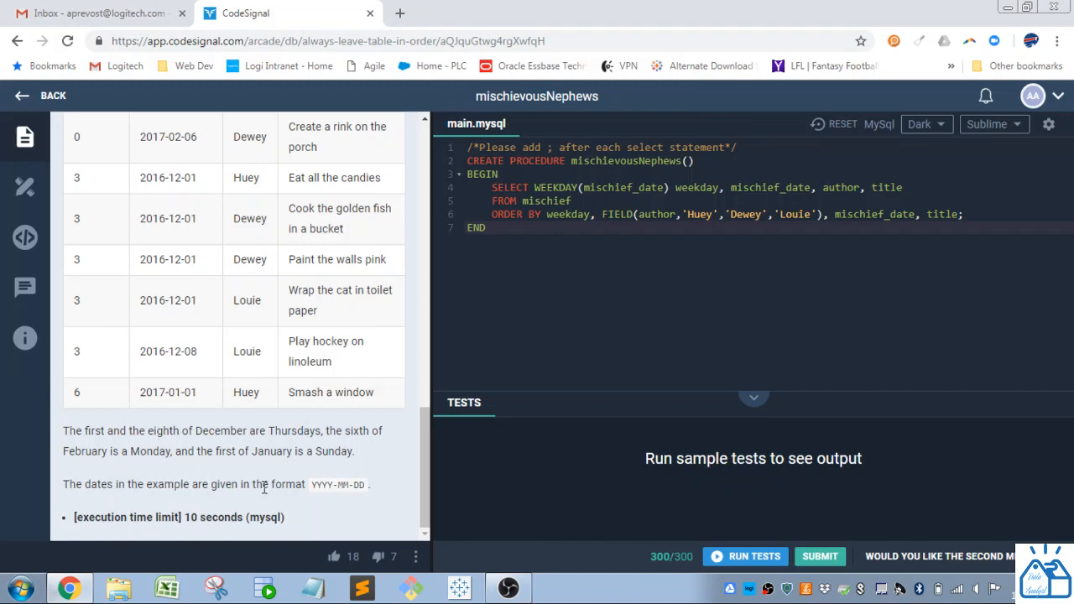
pyautogui.scroll(-3)
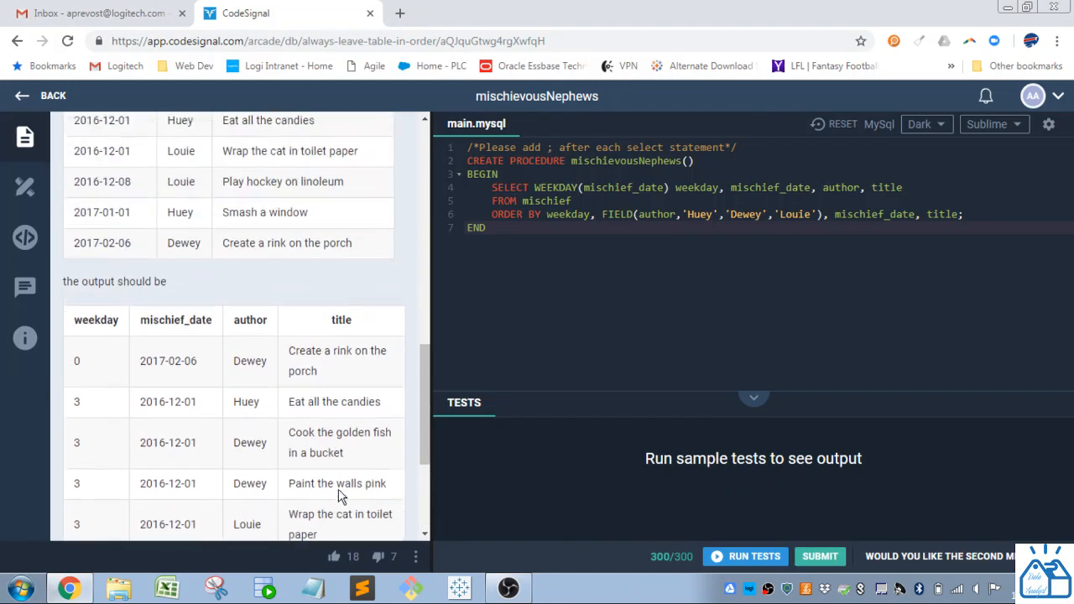
pyautogui.scroll(-3)
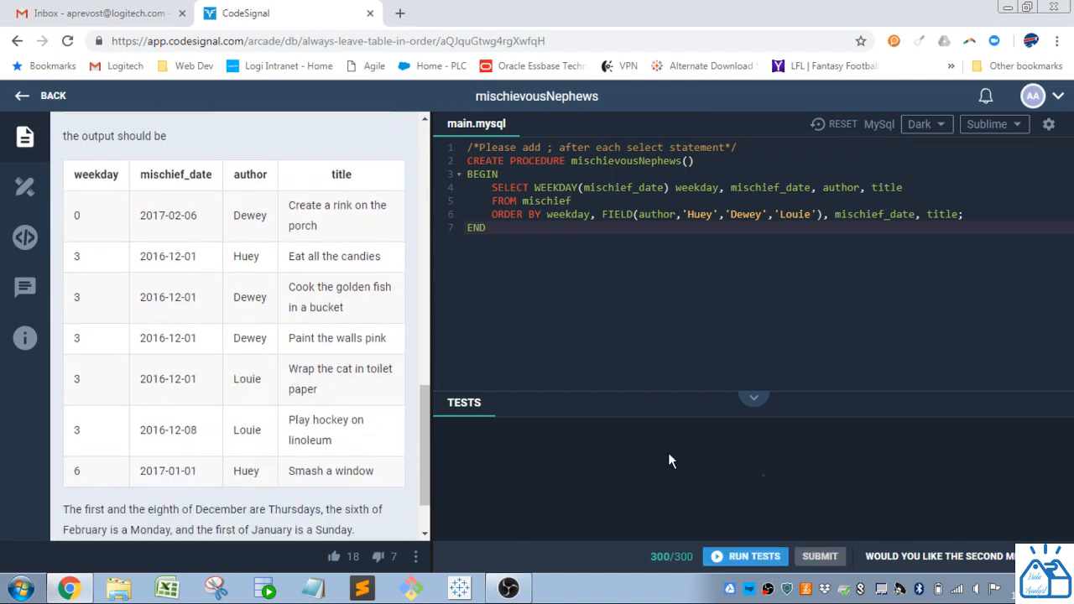
# Step: Run the sample tests on the unchanged procedure to show the weekday-ordered result rows
pyautogui.click(754, 556)
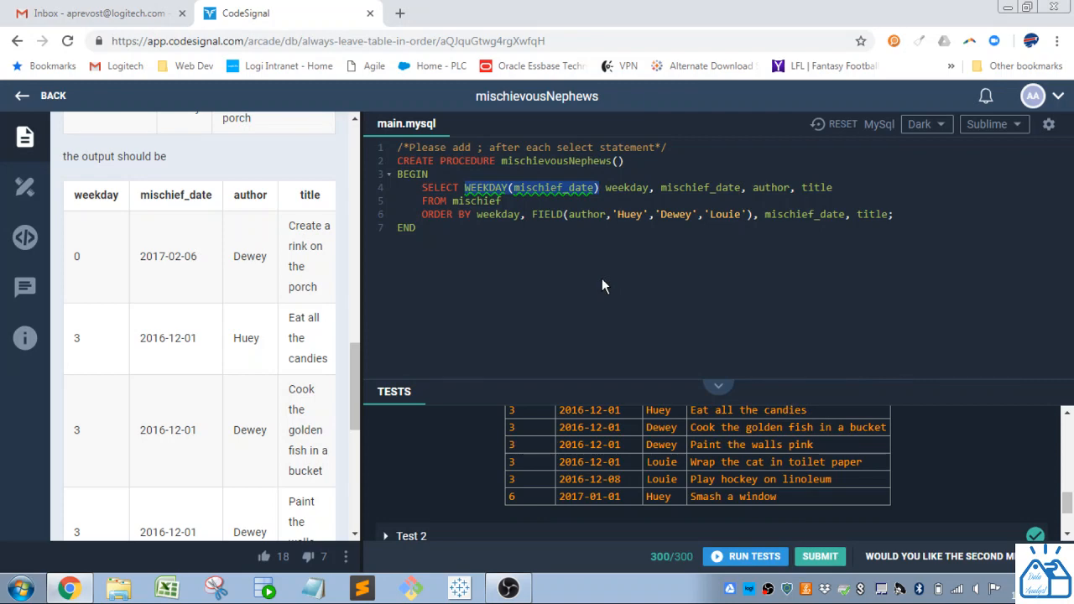
pyautogui.moveTo(600, 288)
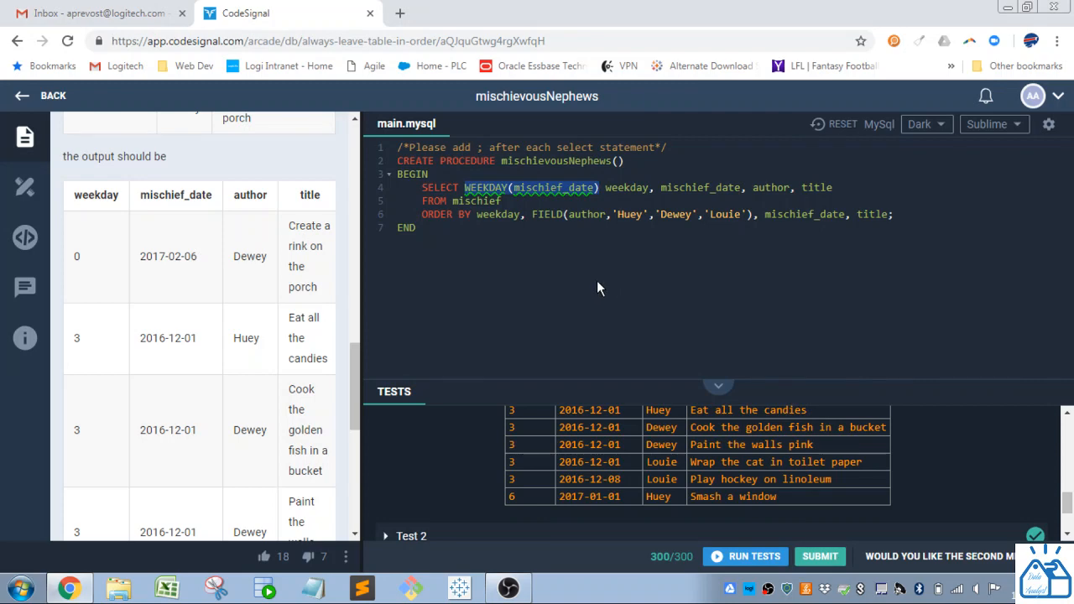